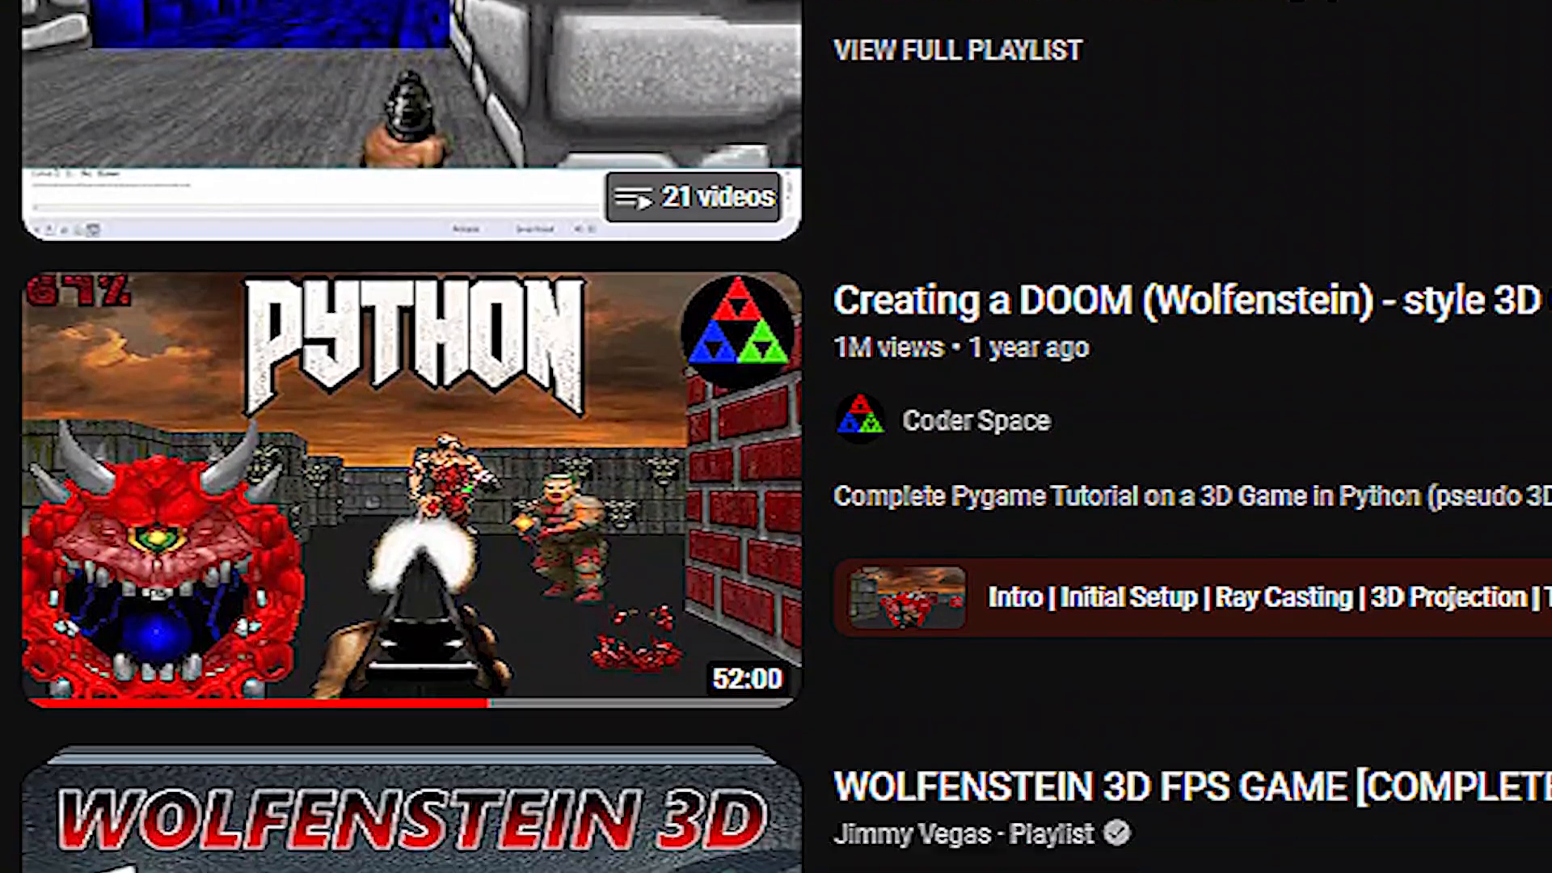
Open Coder Space's 'Creating a DOOM (Wolfenstein) - style 3D' video from the YouTube results
left_click(406, 485)
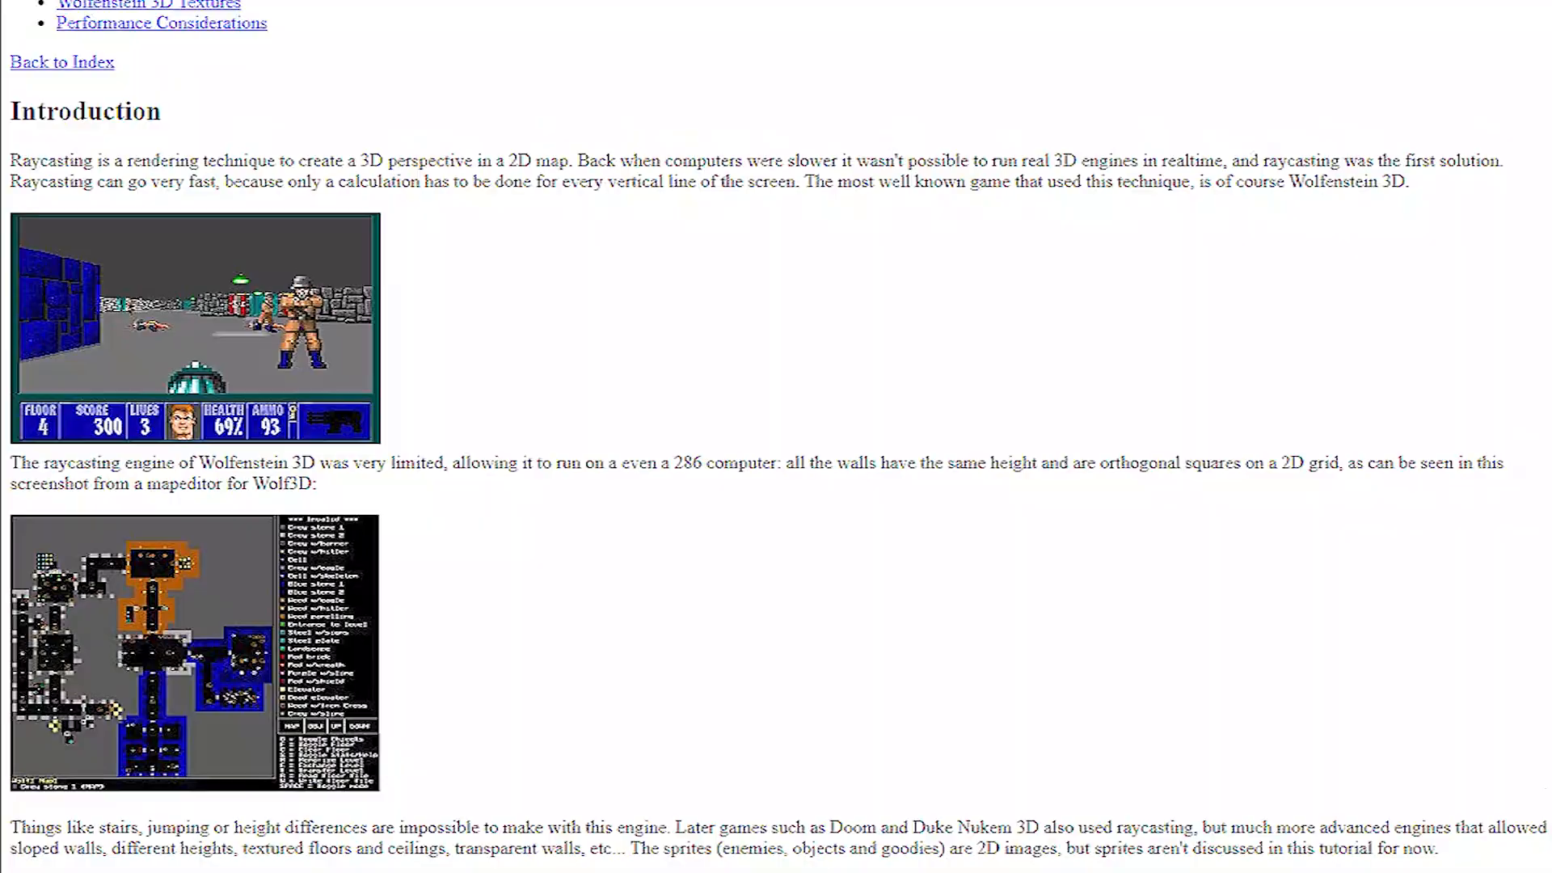
Read the raycasting article down to The Basic Idea, then search 'raycasting algor'
scroll("down", 3)
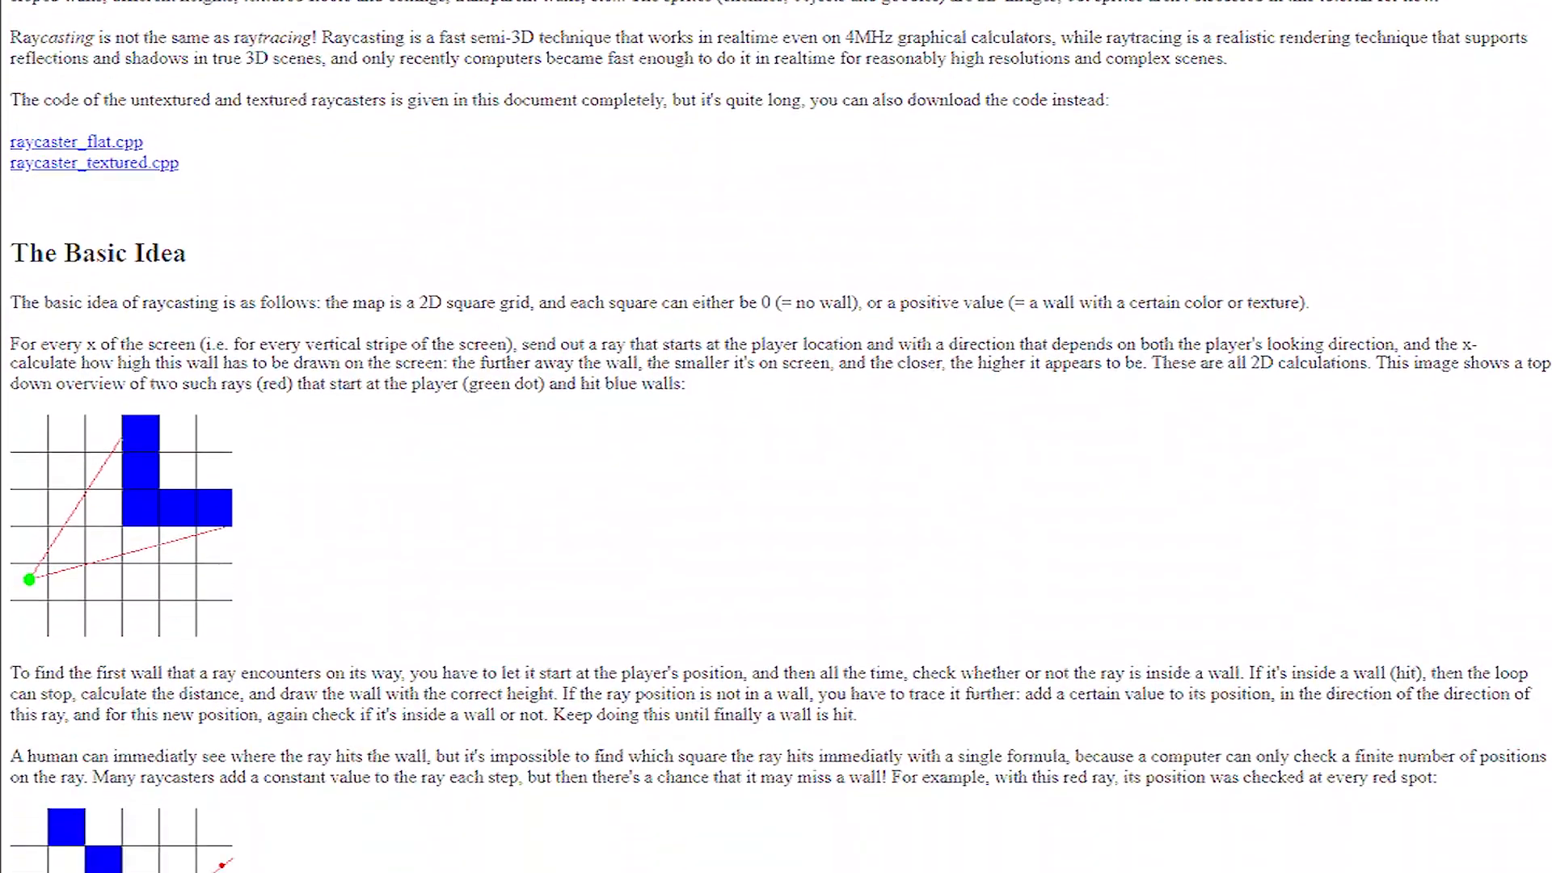
type("raycasting algor")
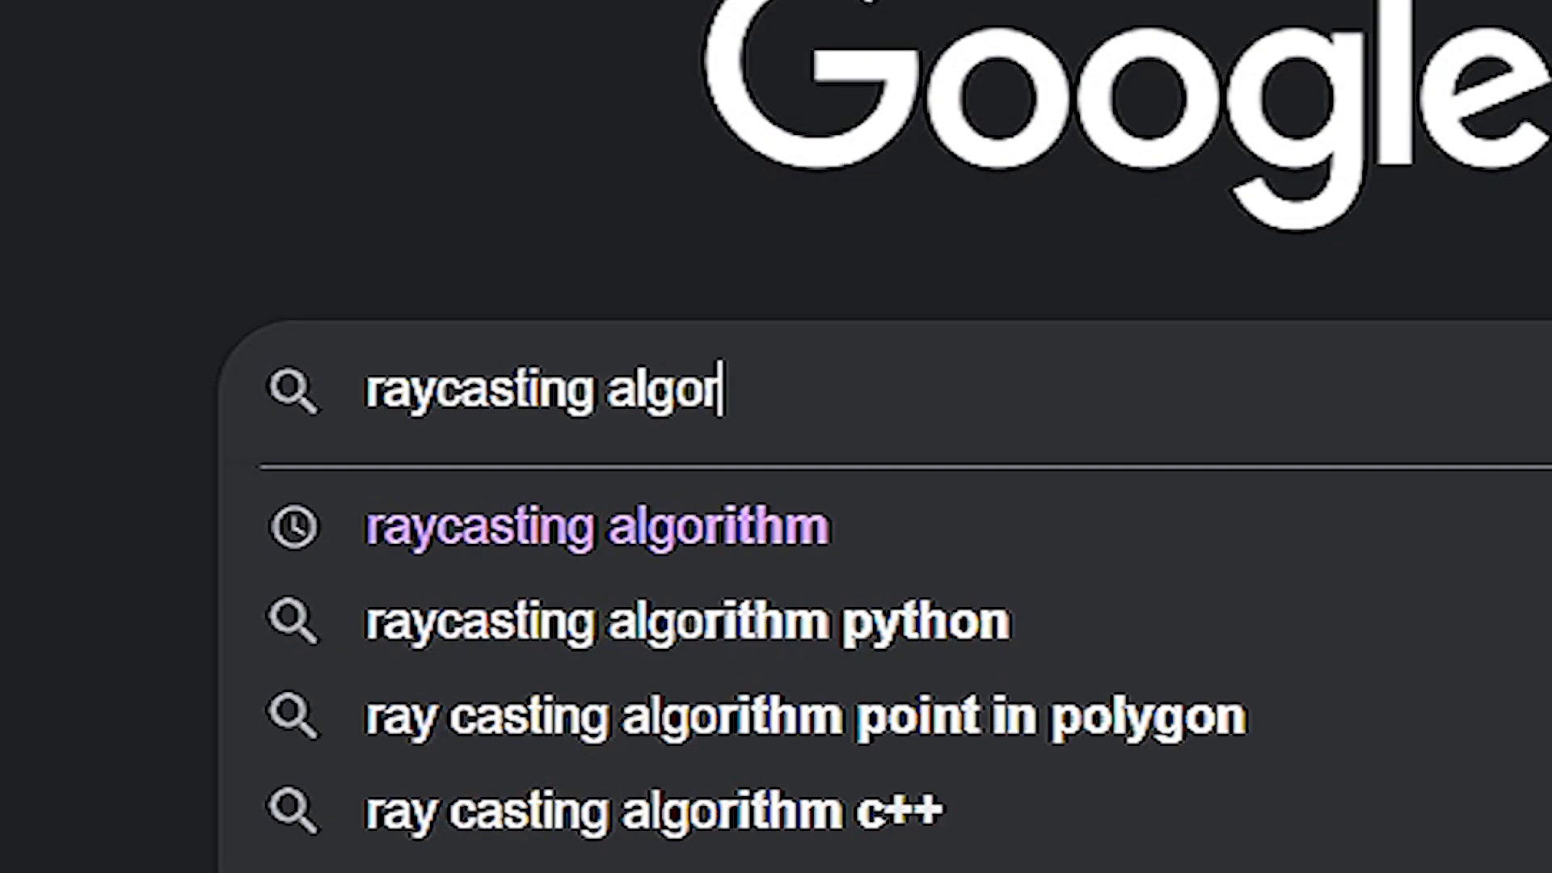